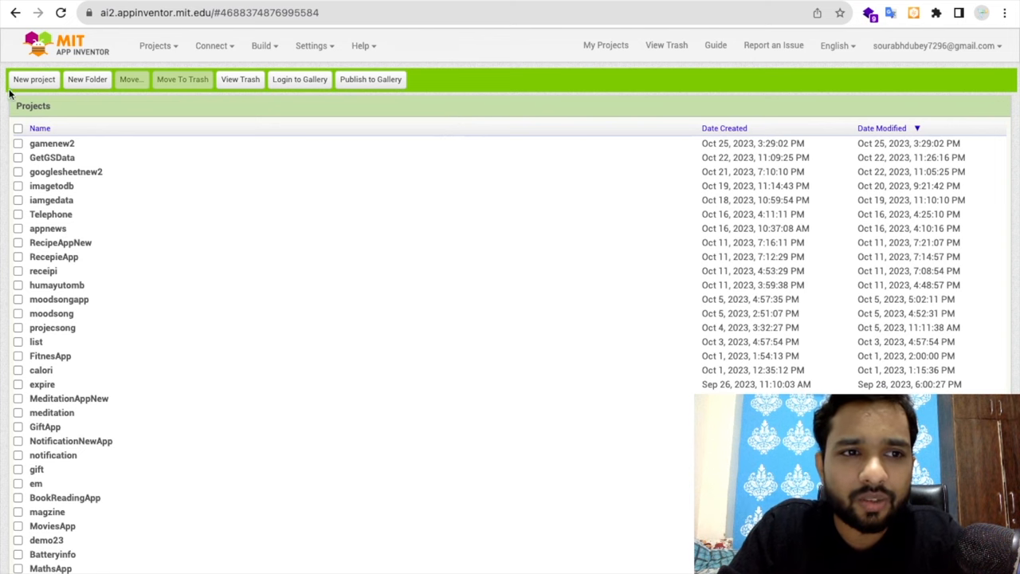
Create a new project named GameApp and open its empty Screen1
{"action": "left_click", "coordinate": [35, 80]}
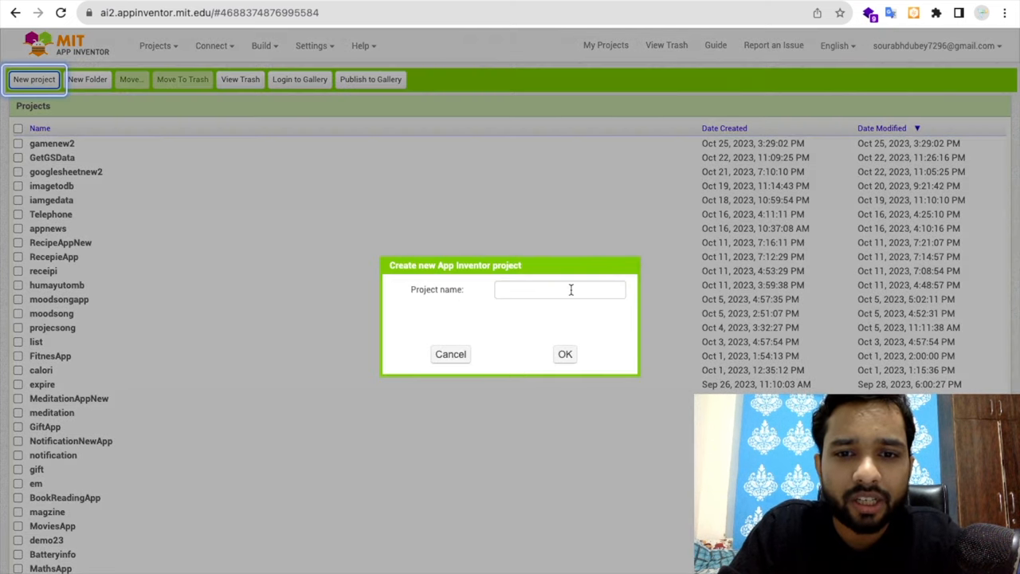
{"action": "type", "text": "GameApp"}
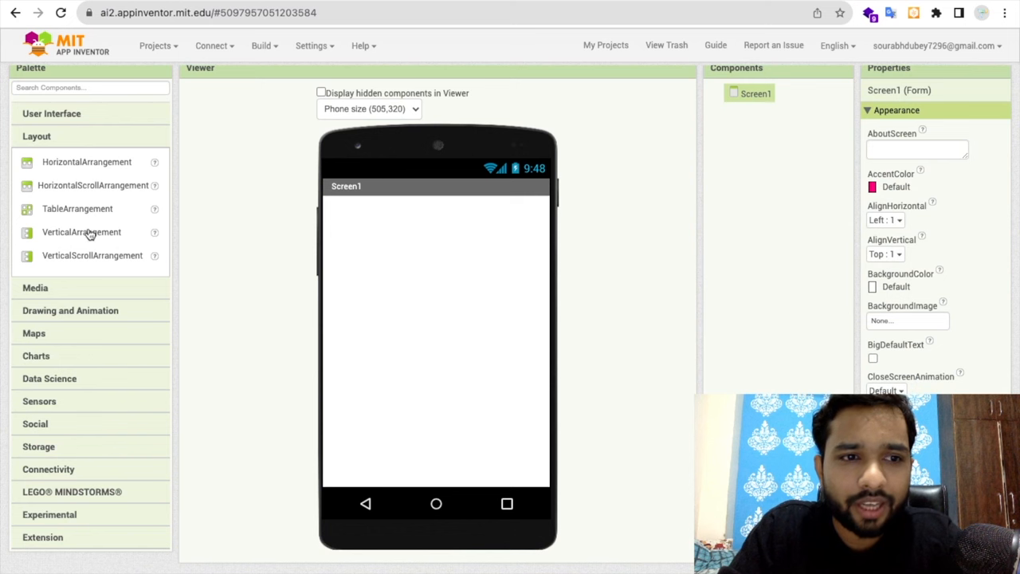
Add a VerticalArrangement to Screen1 with Width and Height set to Fill parent
{"action": "left_click_drag", "start_coordinate": [81, 233], "coordinate": [359, 255]}
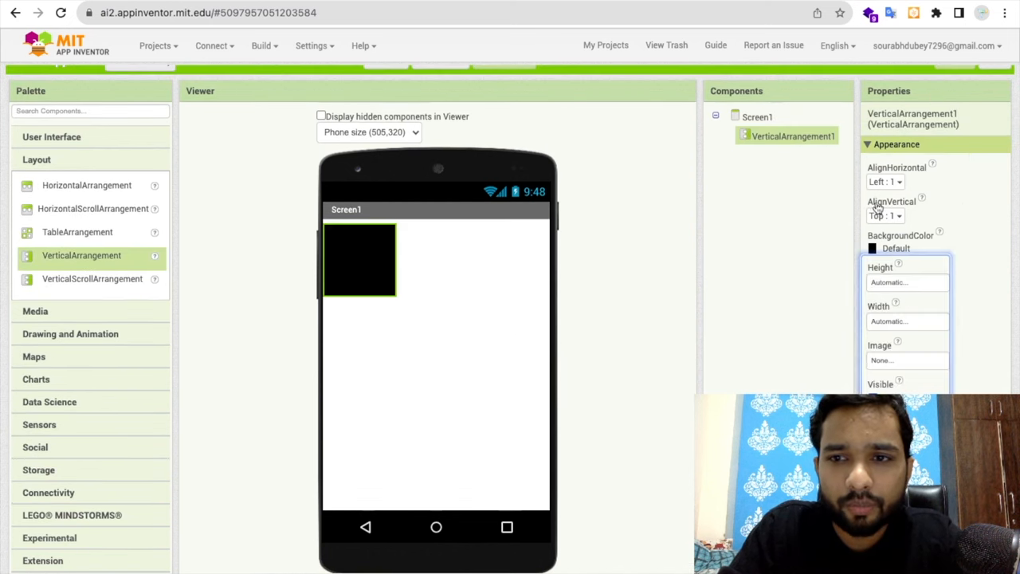
{"action": "left_click", "coordinate": [906, 322]}
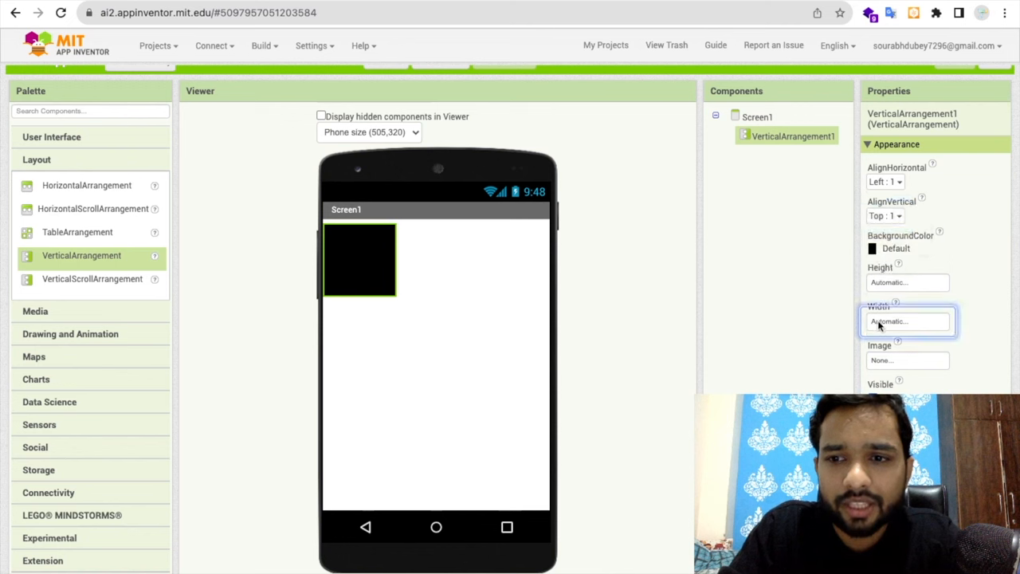
{"action": "left_click", "coordinate": [906, 322]}
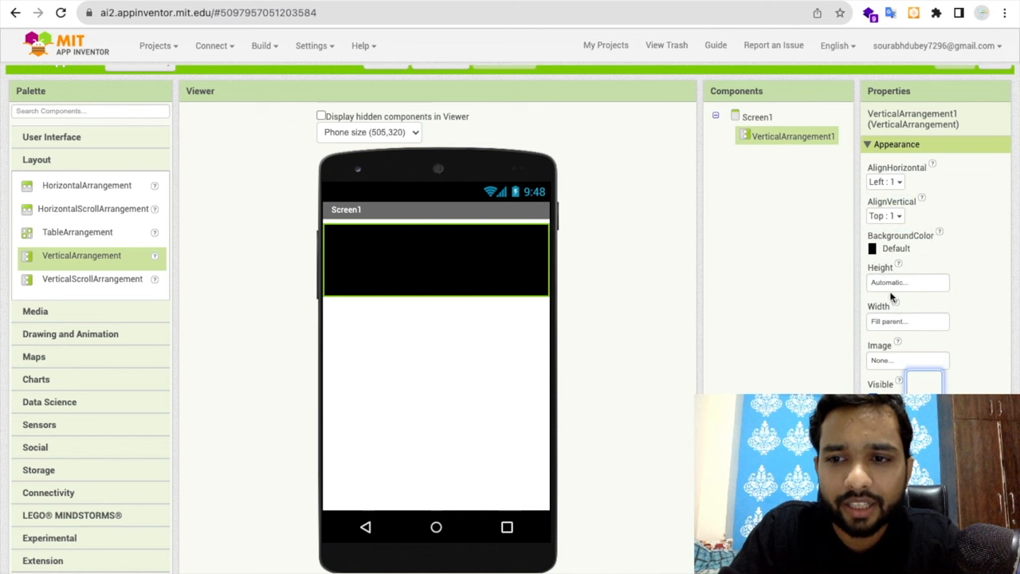
{"action": "left_click", "coordinate": [908, 282]}
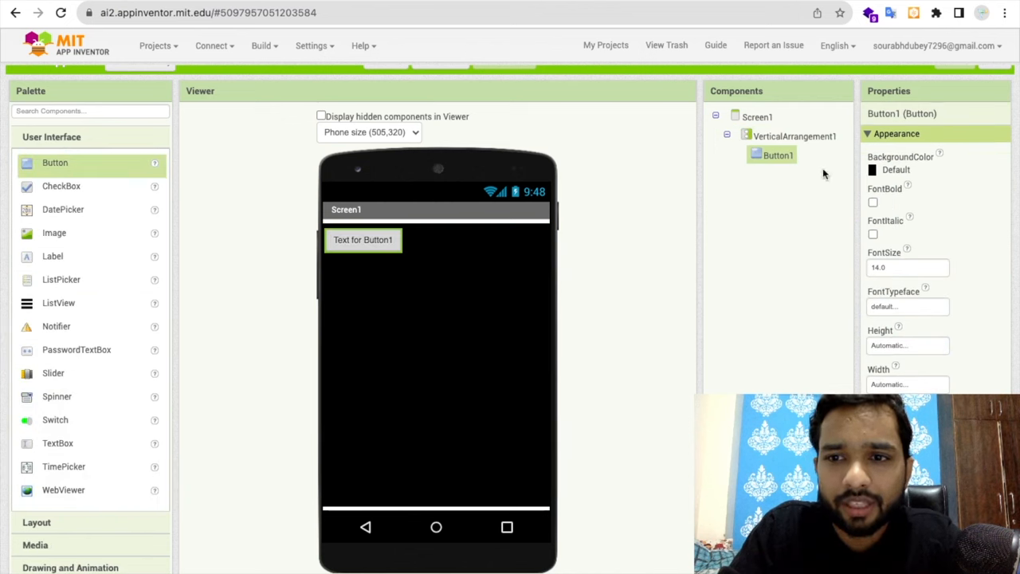
Style the Play Game button with FontSize 40 and a Pink background colour
{"action": "left_click", "coordinate": [885, 217]}
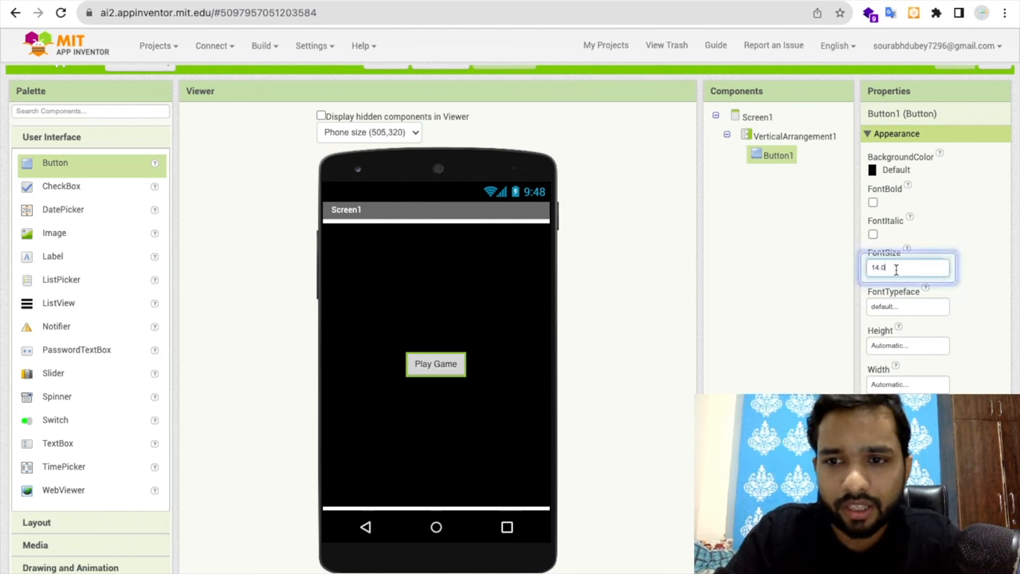
{"action": "type", "text": "40"}
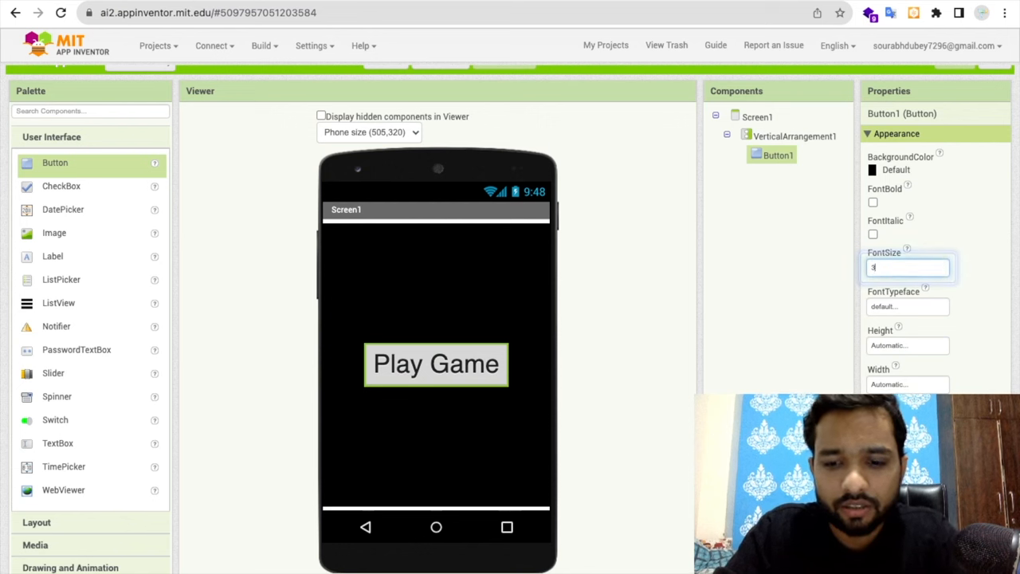
{"action": "left_click", "coordinate": [892, 169]}
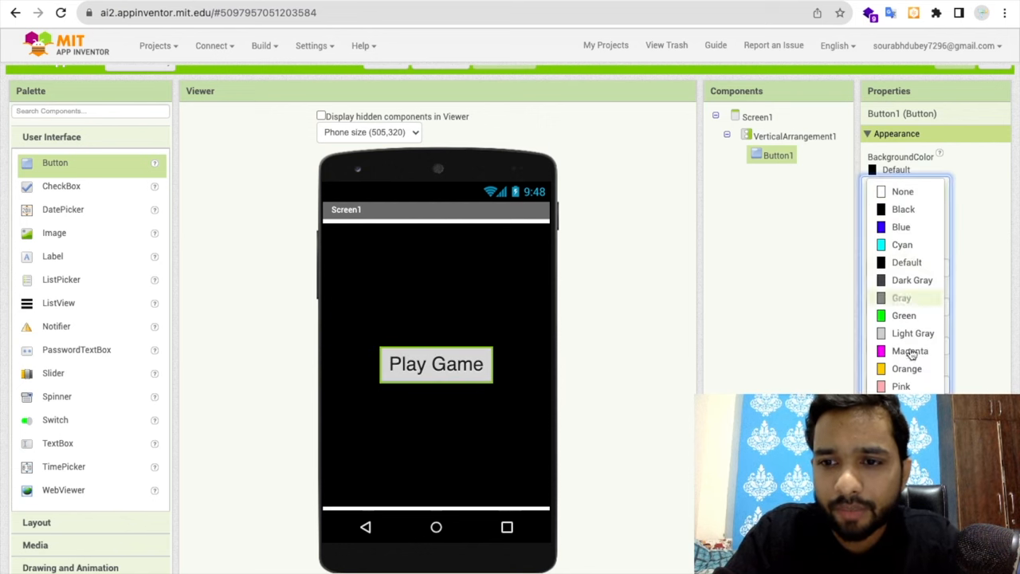
{"action": "left_click", "coordinate": [901, 388]}
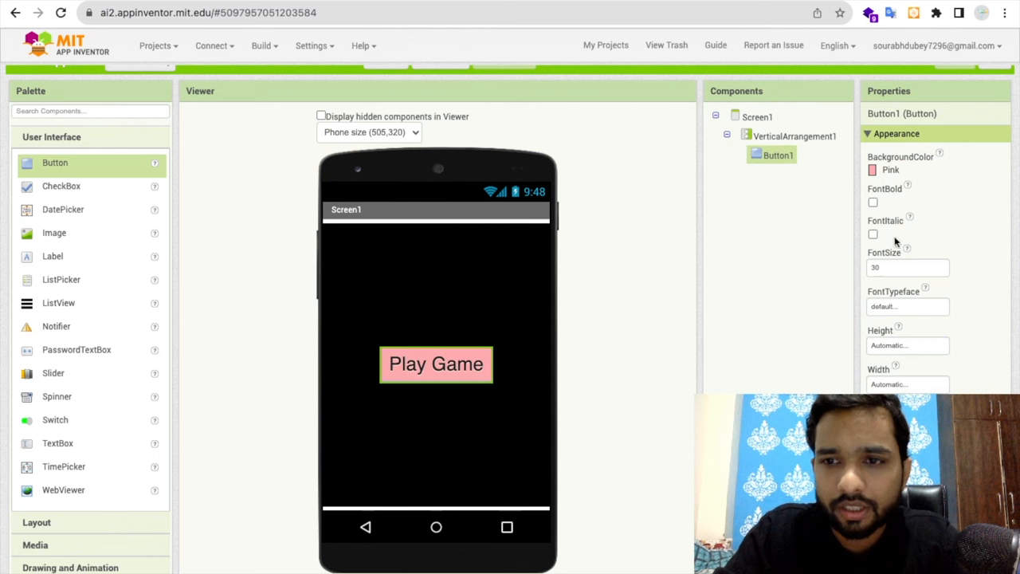
{"action": "left_click", "coordinate": [796, 135]}
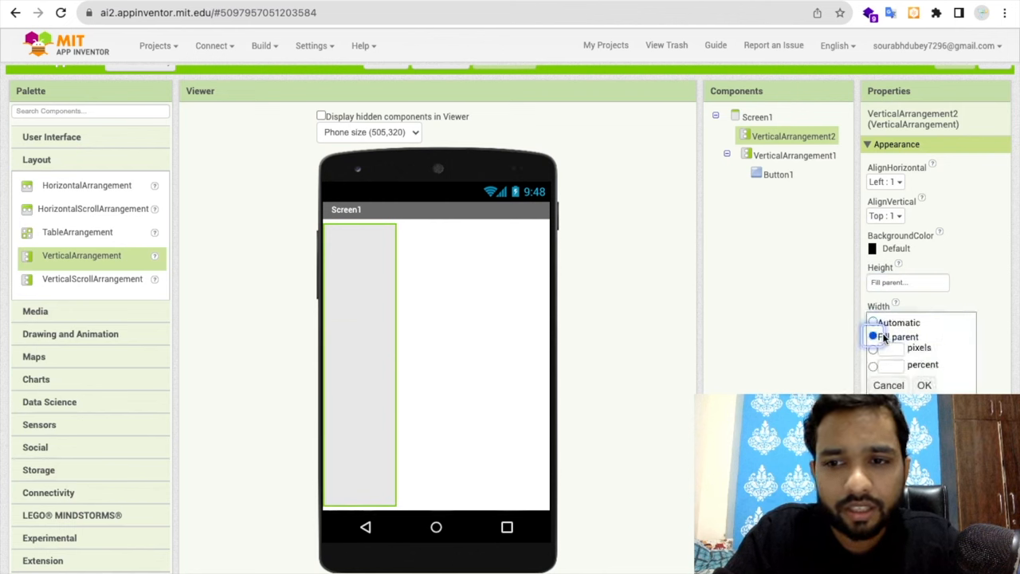
Set the second VerticalArrangement's Width to Fill parent and show the User Interface palette
{"action": "left_click", "coordinate": [924, 385]}
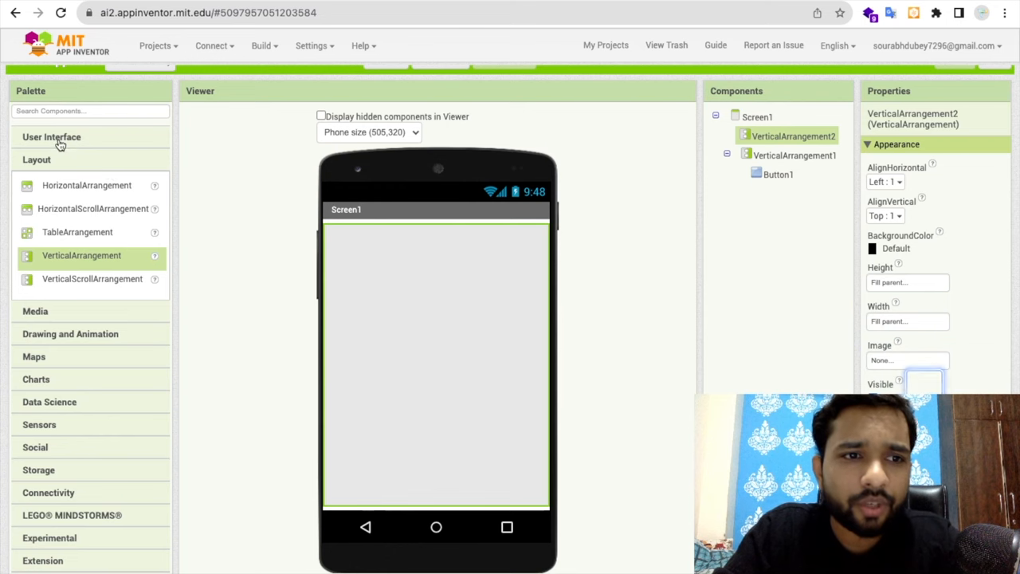
{"action": "left_click", "coordinate": [51, 137]}
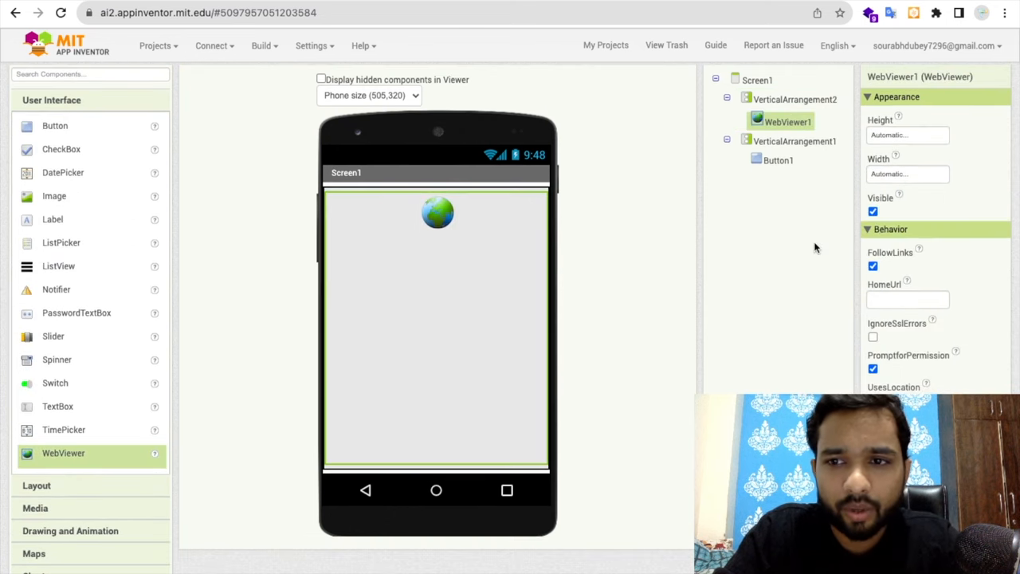
Set WebViewer1's Height and Width to Fill parent and select VerticalArrangement2
{"action": "left_click", "coordinate": [907, 133]}
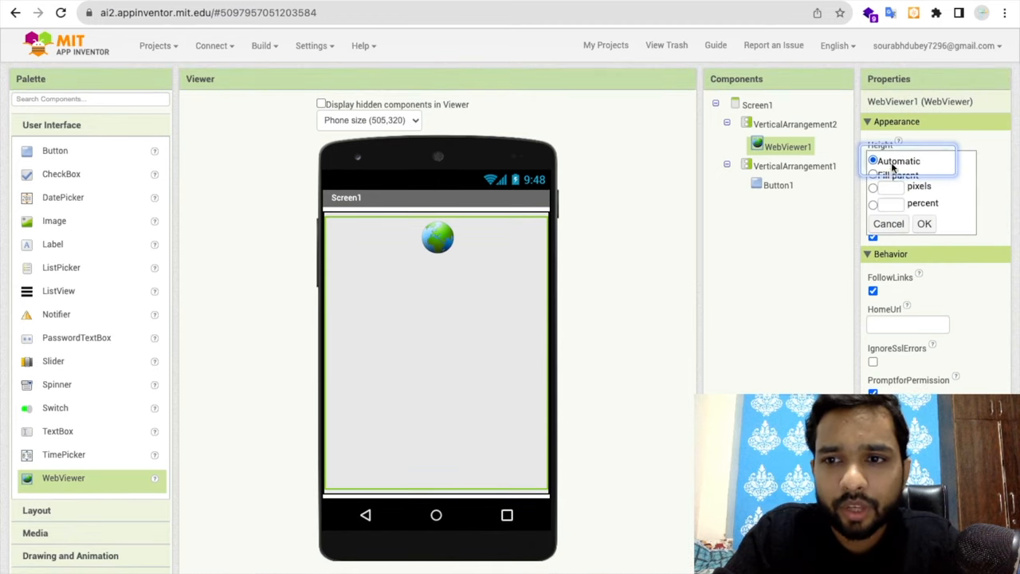
{"action": "left_click", "coordinate": [924, 223]}
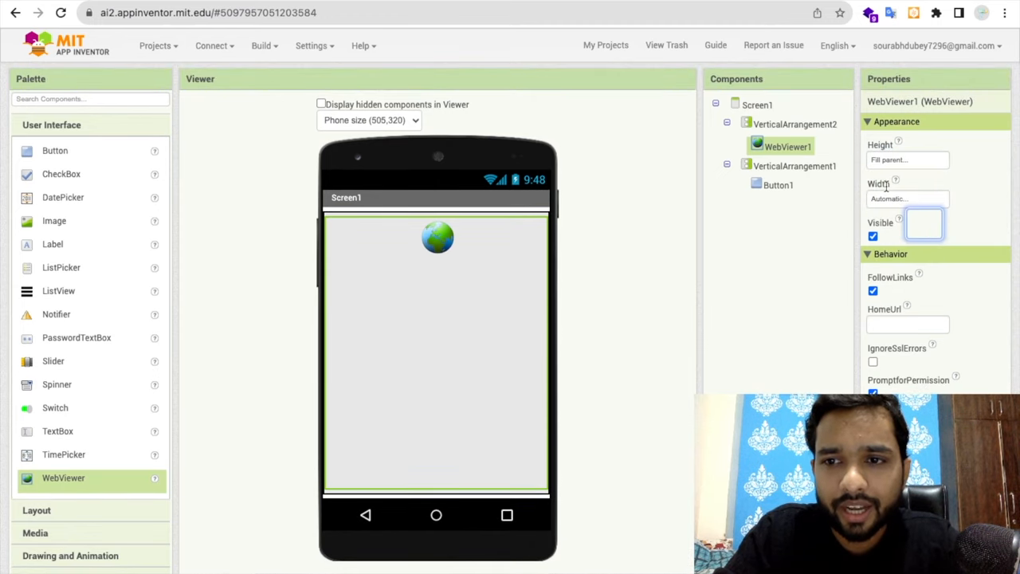
{"action": "left_click", "coordinate": [907, 197]}
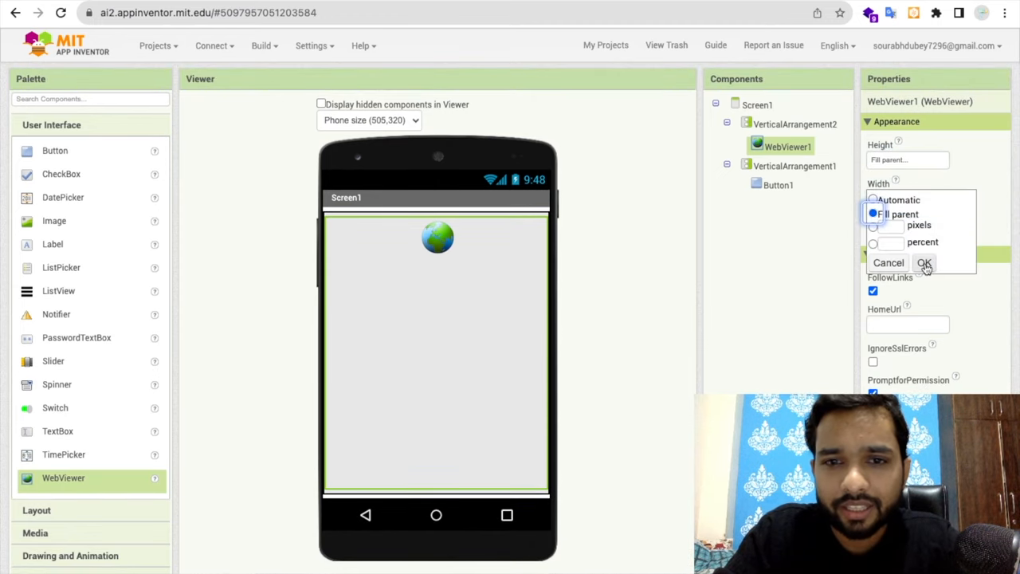
{"action": "left_click", "coordinate": [925, 263]}
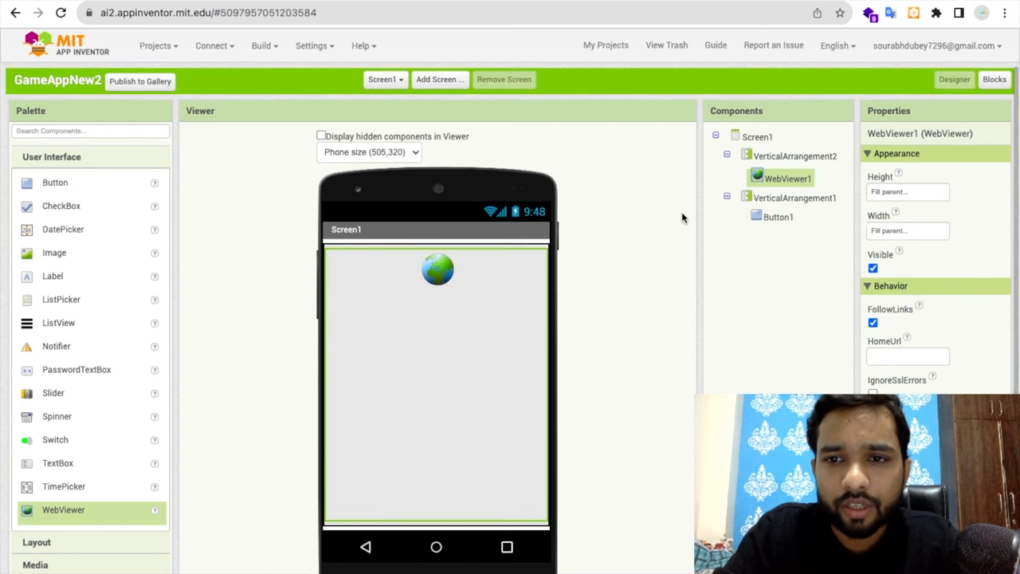
{"action": "left_click", "coordinate": [797, 197]}
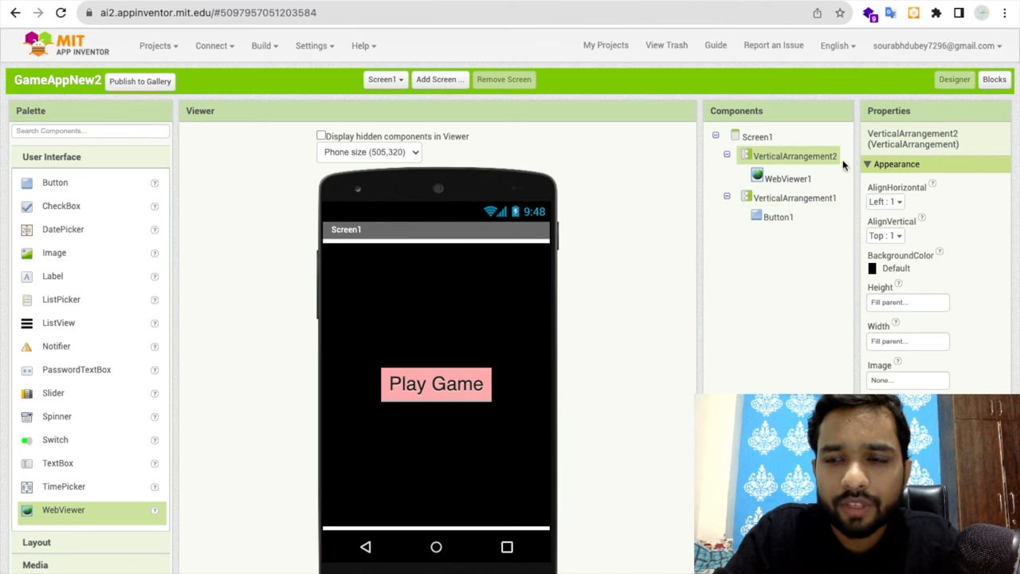
In the Blocks editor, add a Button1.Click event that sets VerticalArrangement1.Visible to false
{"action": "left_click", "coordinate": [995, 79]}
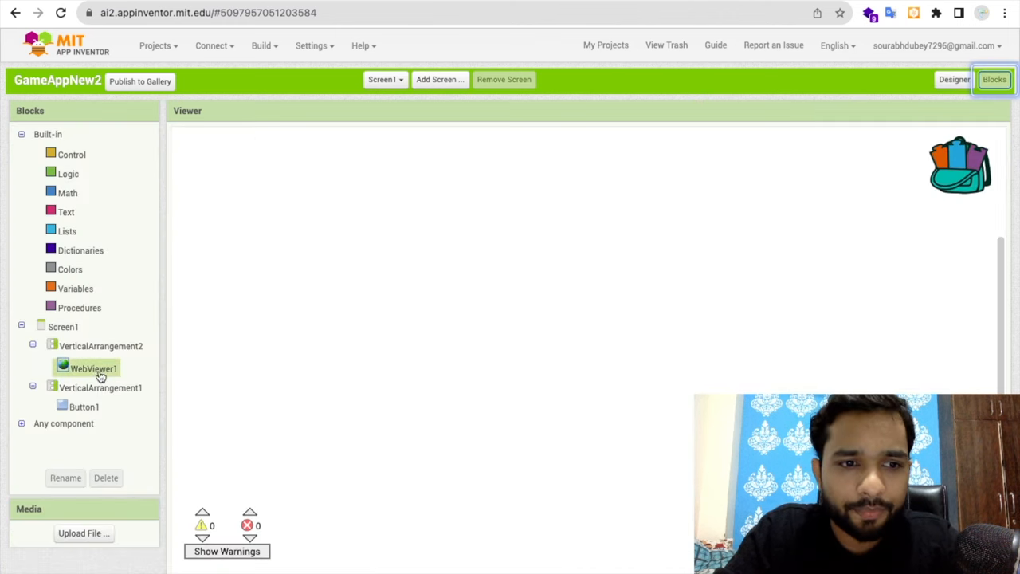
{"action": "left_click", "coordinate": [80, 407]}
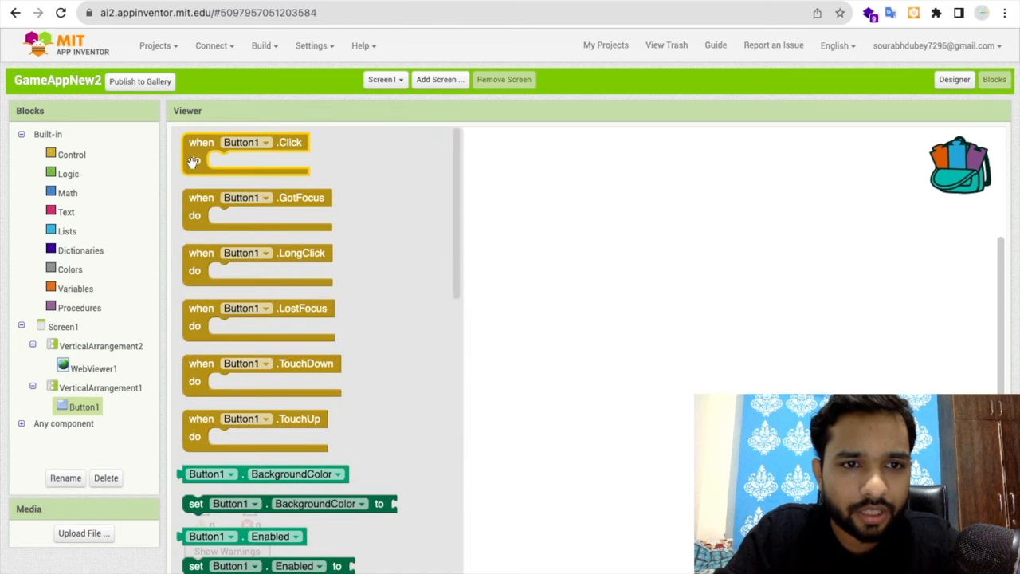
{"action": "left_click_drag", "start_coordinate": [247, 152], "coordinate": [357, 205]}
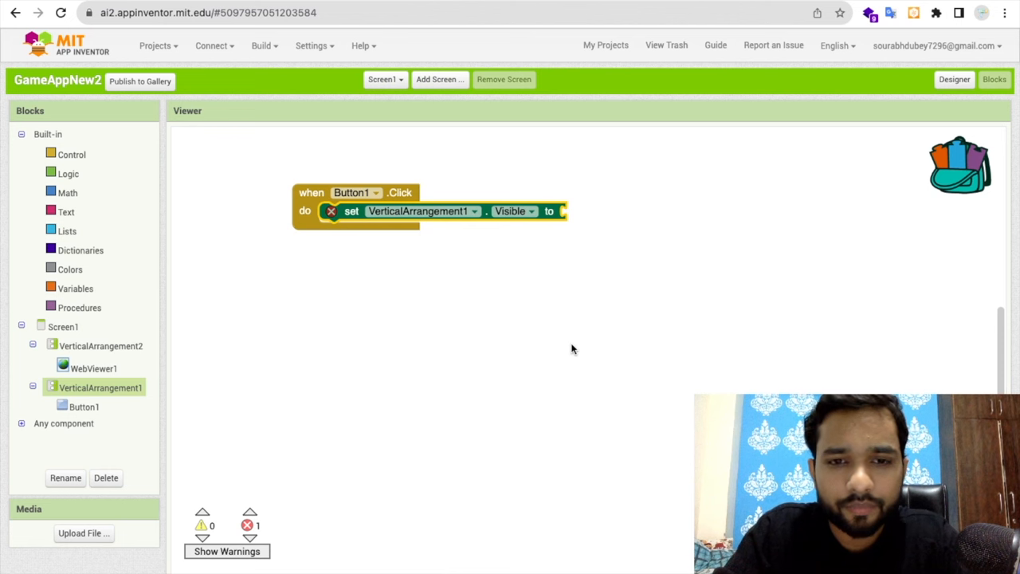
{"action": "left_click", "coordinate": [568, 210]}
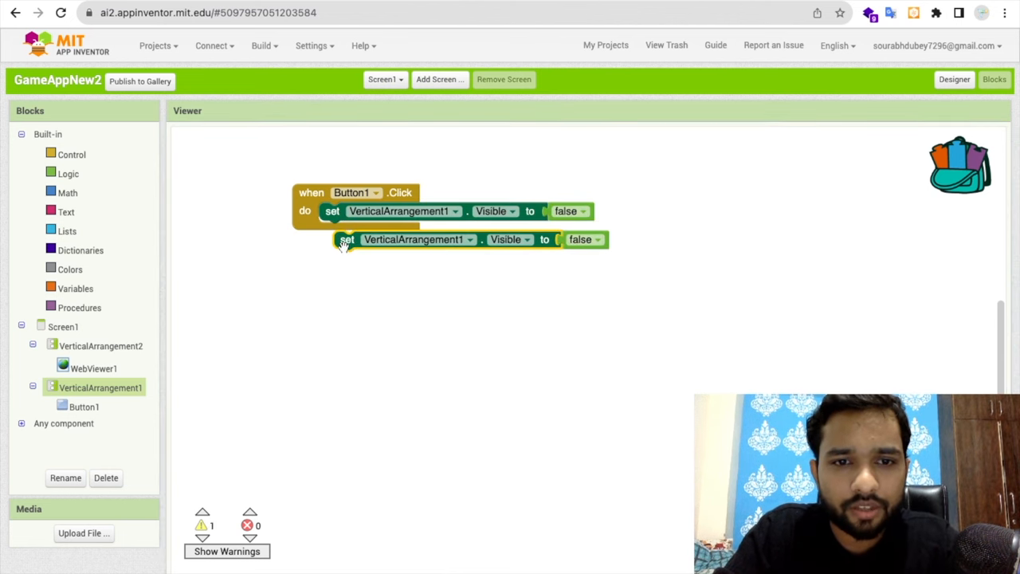
Set VerticalArrangement2.Visible to true and bring up WebViewer1's blocks for GoToUrl
{"action": "left_click", "coordinate": [469, 239]}
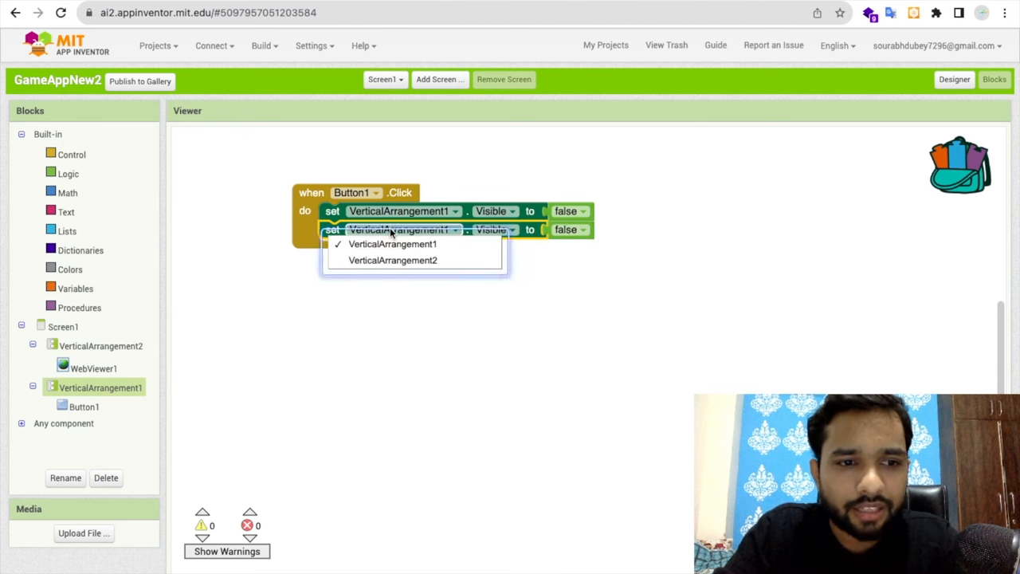
{"action": "left_click", "coordinate": [389, 261]}
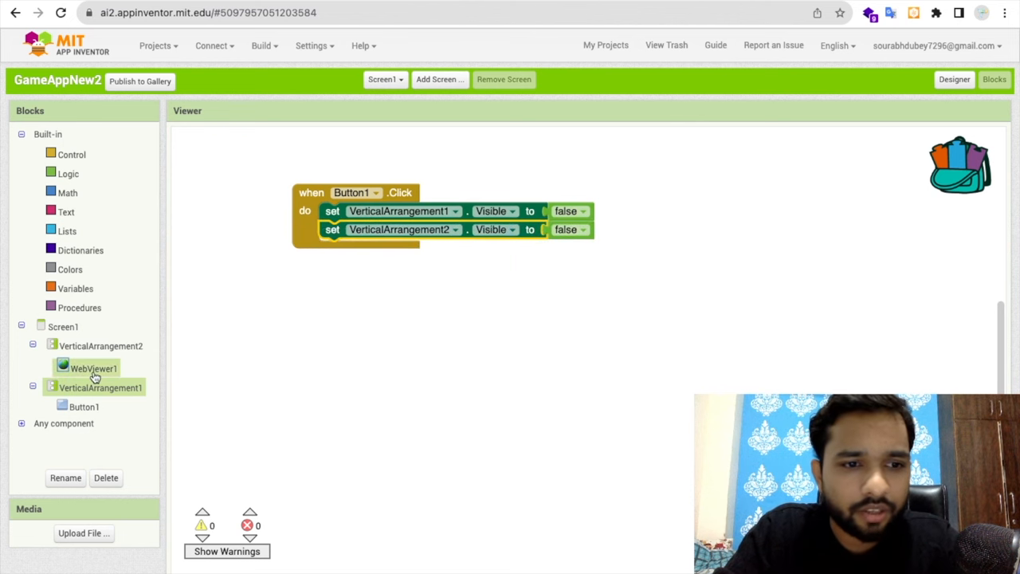
{"action": "left_click", "coordinate": [568, 230]}
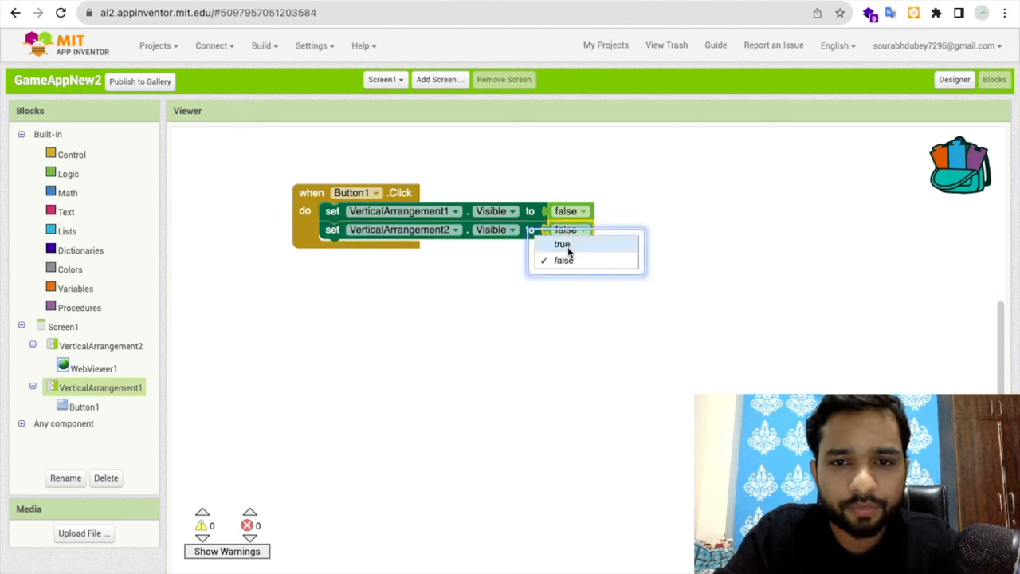
{"action": "left_click", "coordinate": [561, 244]}
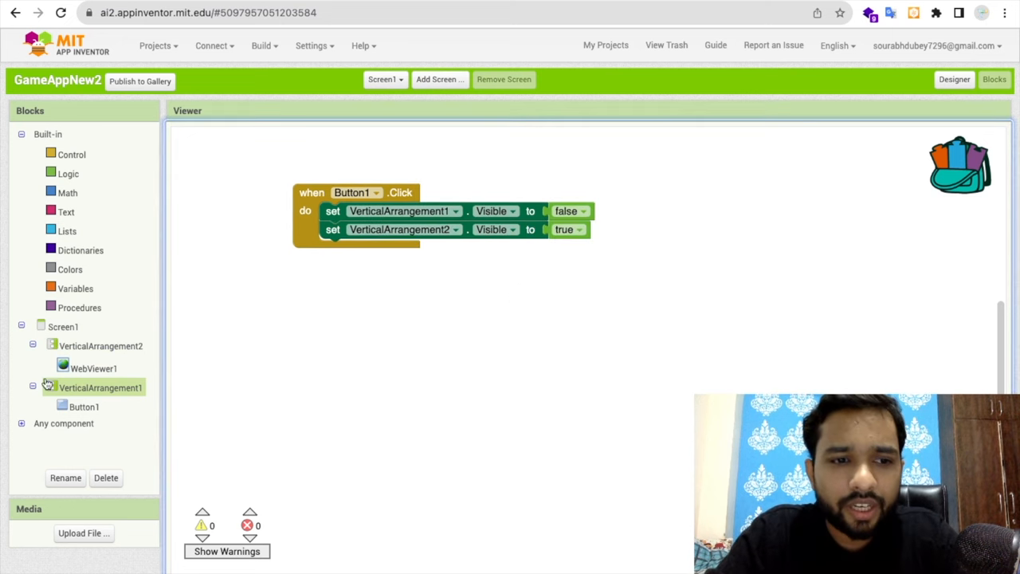
{"action": "left_click", "coordinate": [93, 368]}
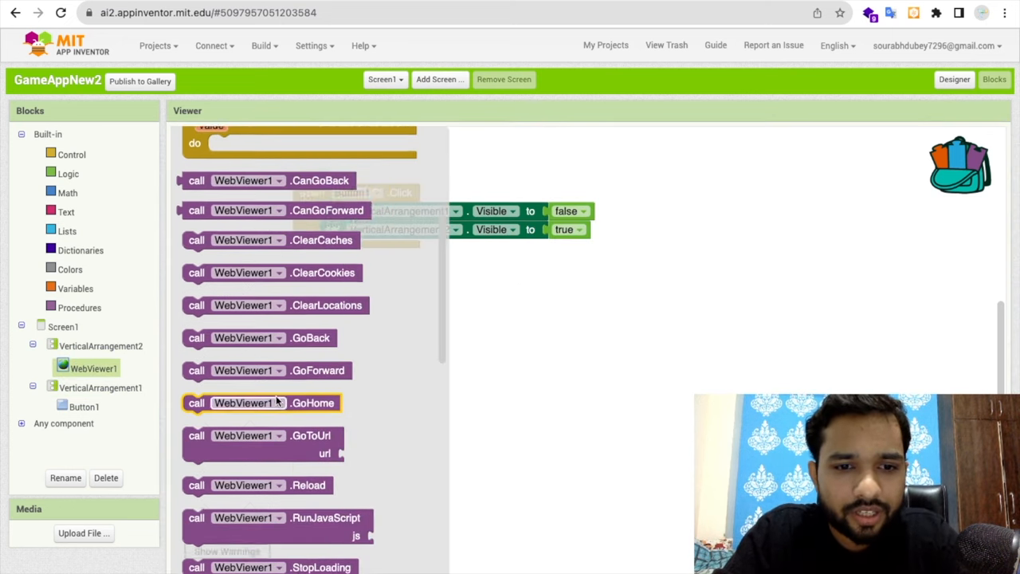
{"action": "scroll", "scroll_direction": "down", "scroll_amount": 3}
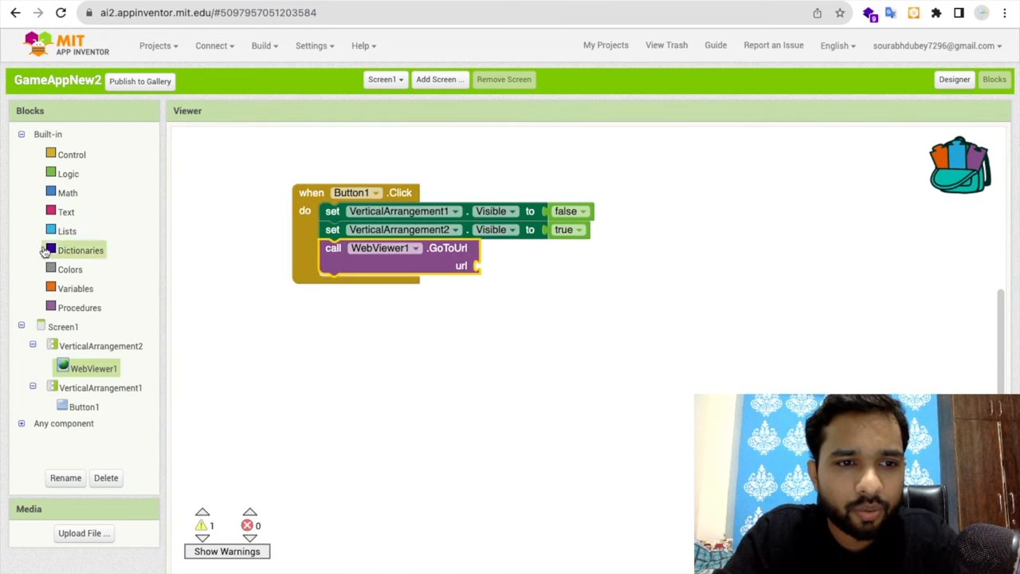
Attach an empty Text block to the url socket of WebViewer1.GoToUrl
{"action": "left_click", "coordinate": [67, 210]}
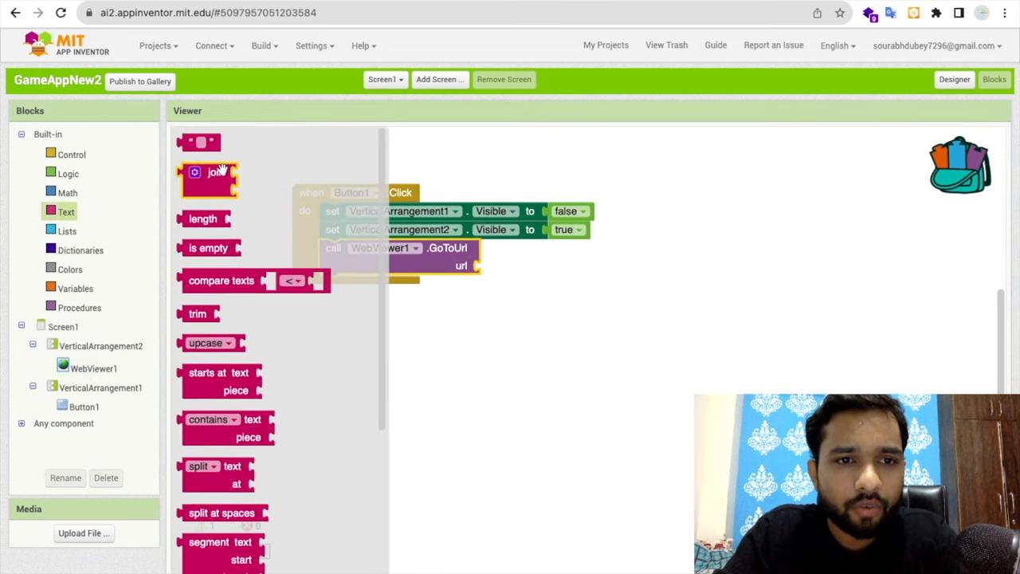
{"action": "left_click_drag", "start_coordinate": [210, 172], "coordinate": [500, 265]}
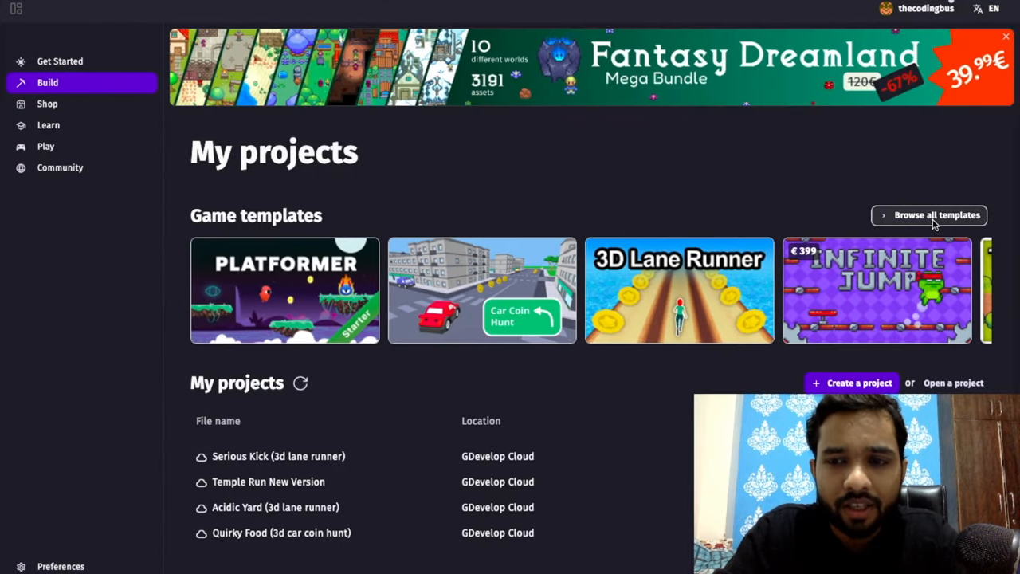
Browse all templates and open the Spherez template as a new project
{"action": "left_click", "coordinate": [859, 383]}
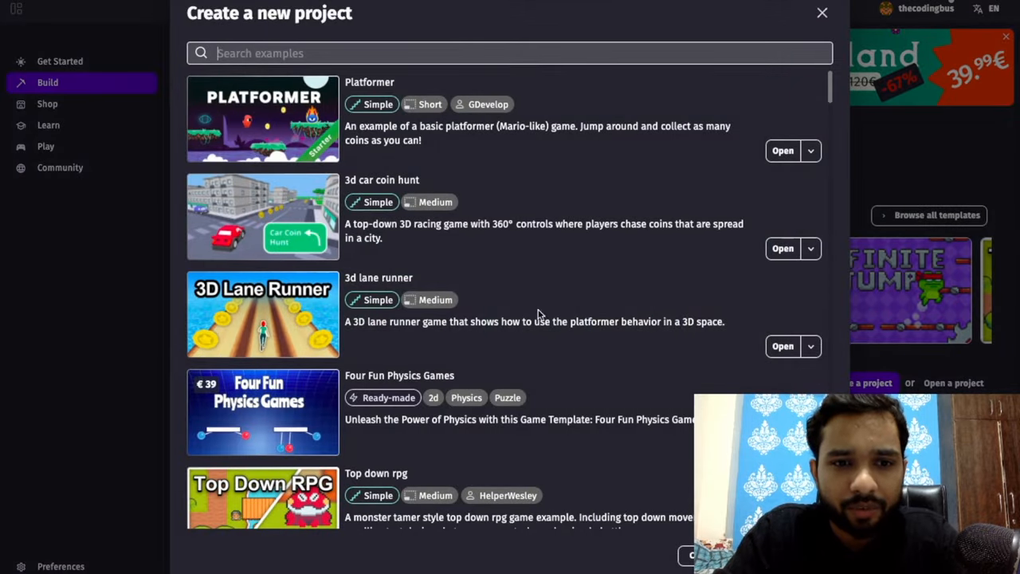
{"action": "scroll", "scroll_direction": "down", "scroll_amount": 3}
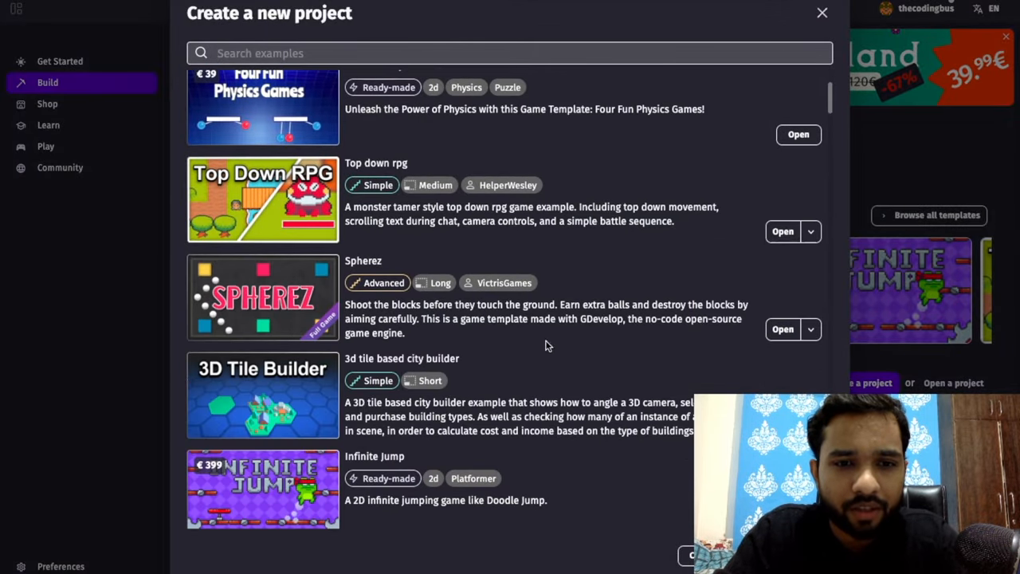
{"action": "left_click", "coordinate": [810, 328]}
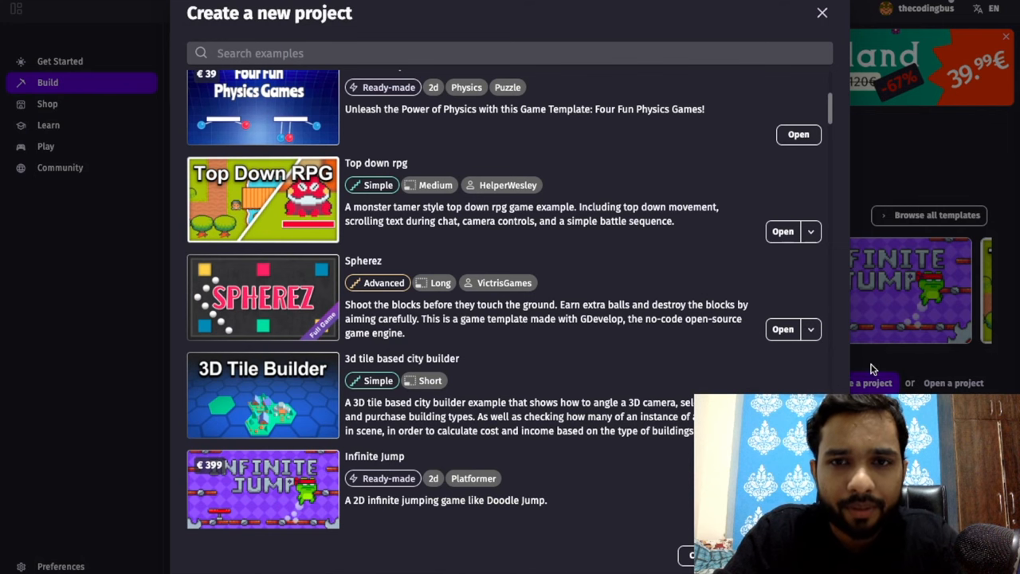
{"action": "left_click", "coordinate": [781, 329]}
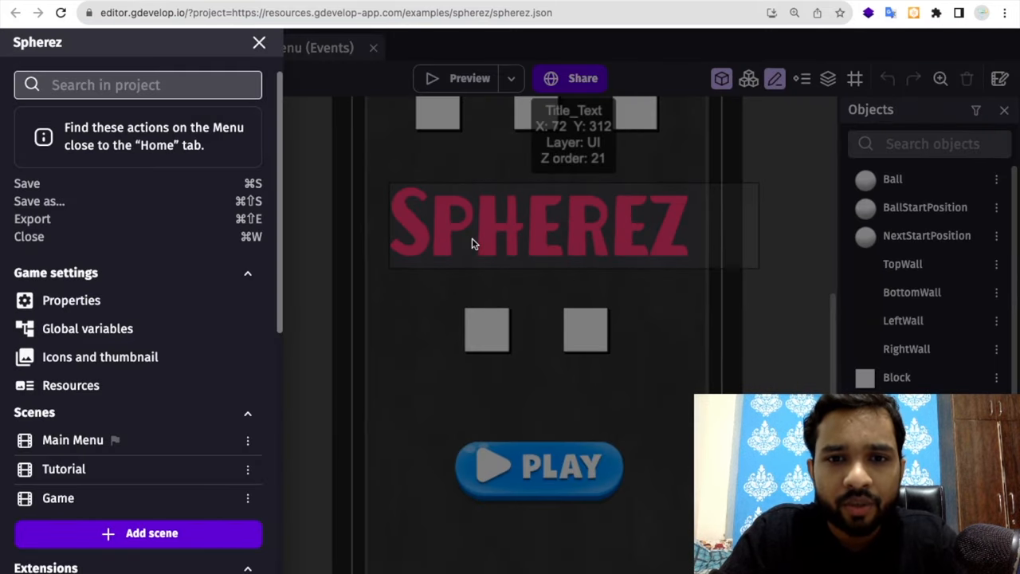
Edit Title_Text's initial text from Spherez to 'The Coding Bus' and apply it
{"action": "left_click", "coordinate": [258, 41]}
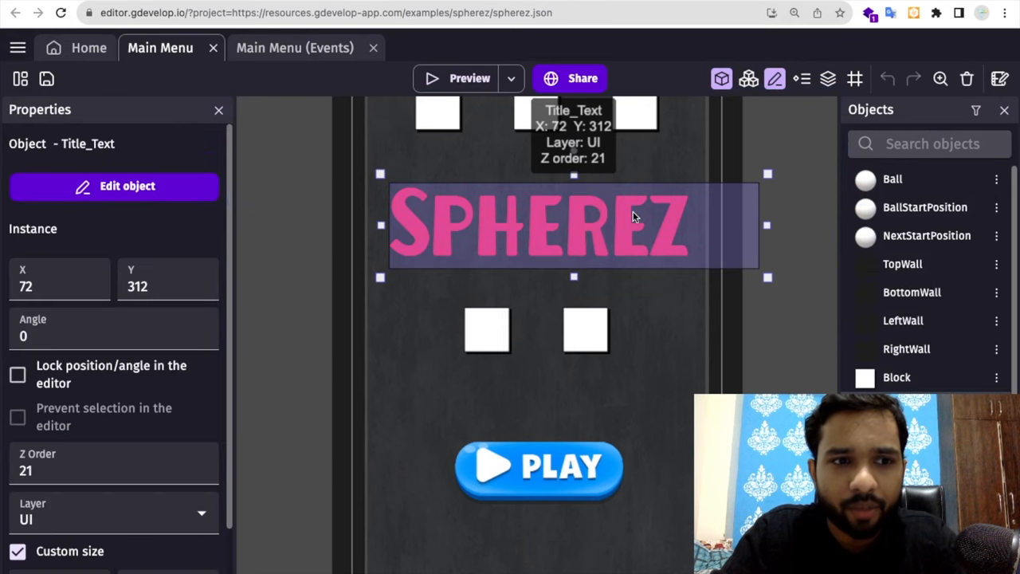
{"action": "left_click", "coordinate": [115, 187]}
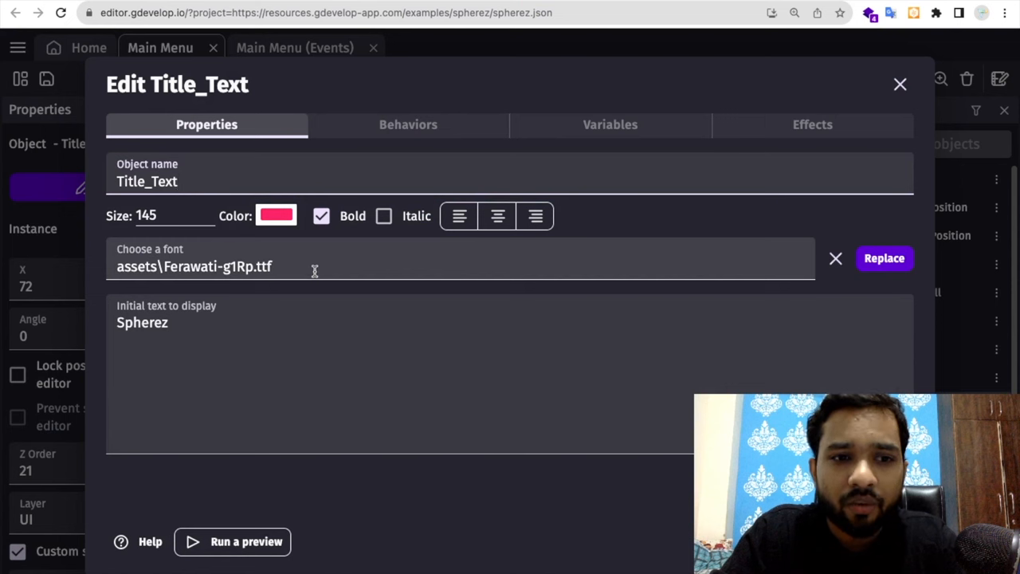
{"action": "double_click", "coordinate": [142, 322]}
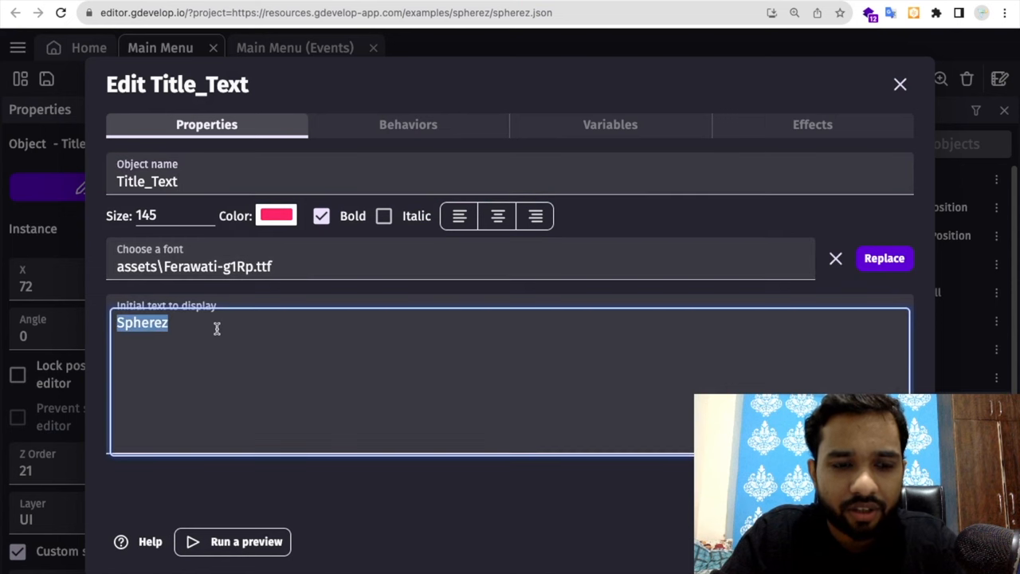
{"action": "type", "text": "T"}
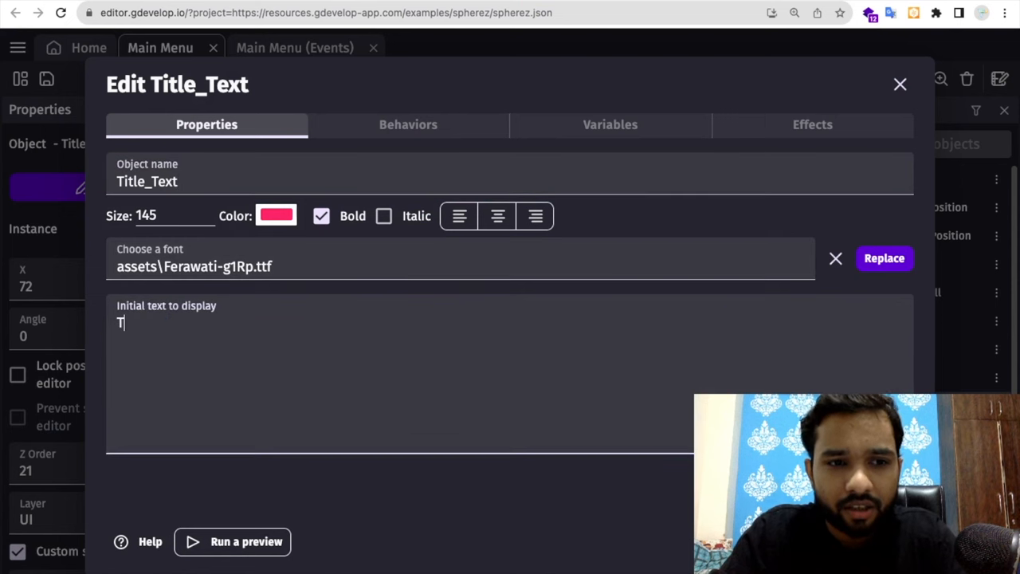
{"action": "type", "text": "he Coding B"}
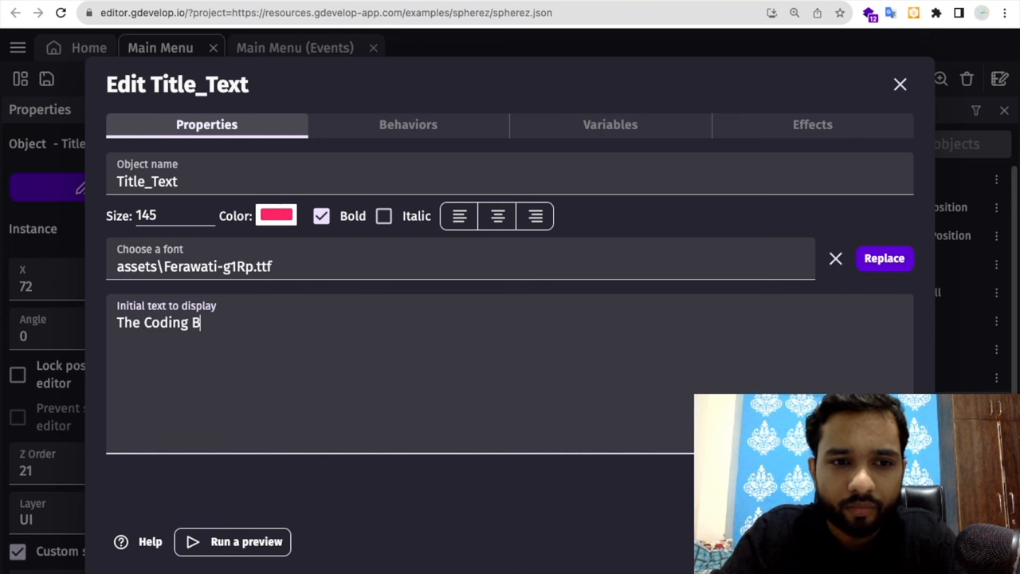
{"action": "type", "text": "us"}
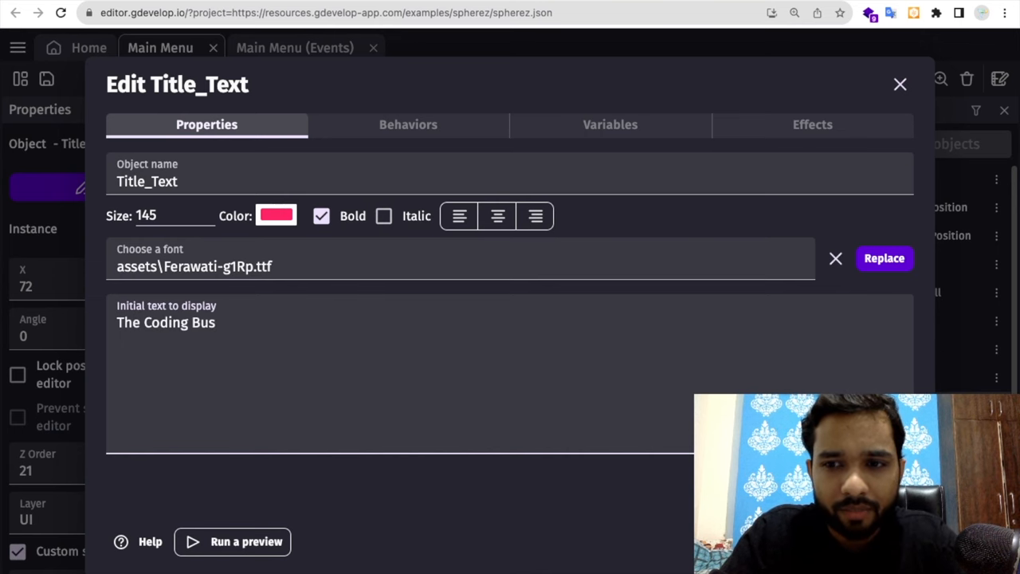
{"action": "left_click", "coordinate": [900, 83]}
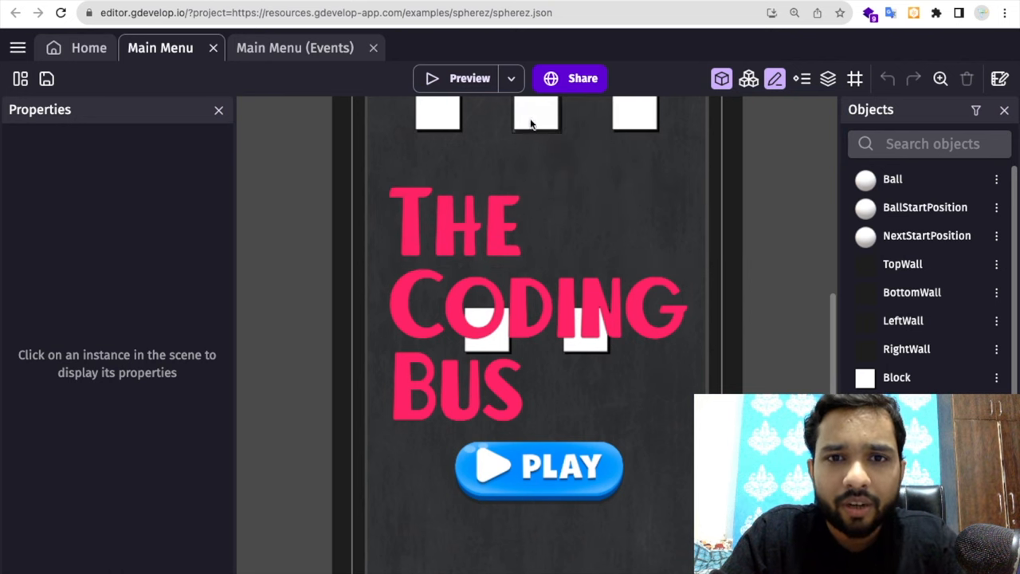
Run a browser preview of the game and click PLAY past the title and instructions screens
{"action": "left_click", "coordinate": [510, 78]}
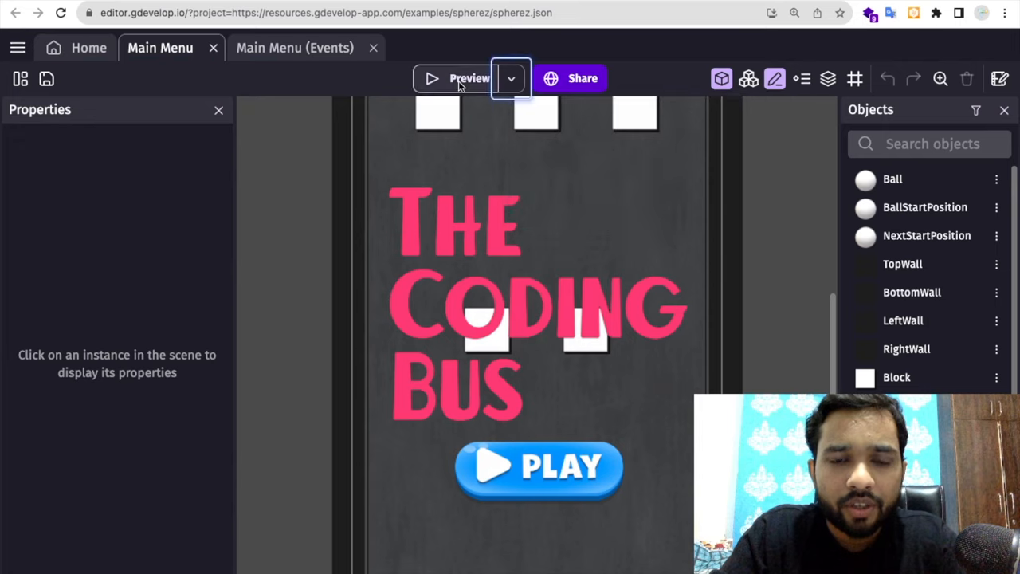
{"action": "left_click", "coordinate": [469, 78]}
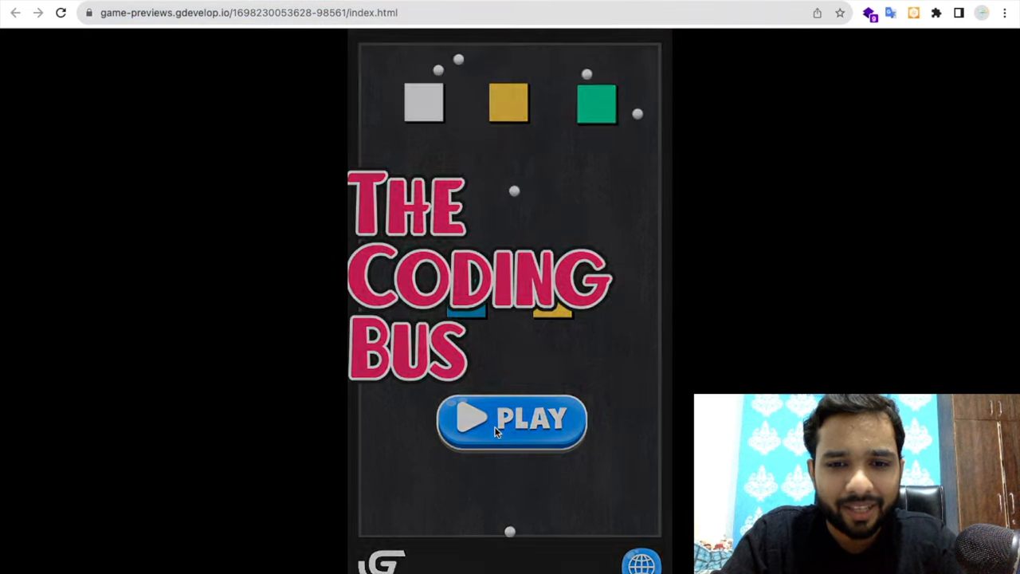
{"action": "left_click", "coordinate": [510, 423]}
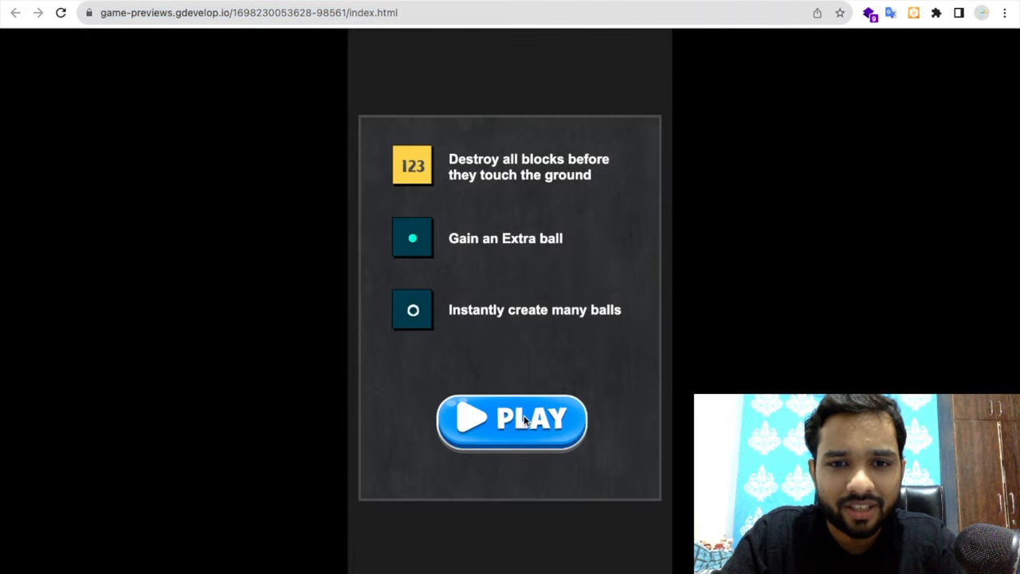
{"action": "left_click", "coordinate": [512, 422]}
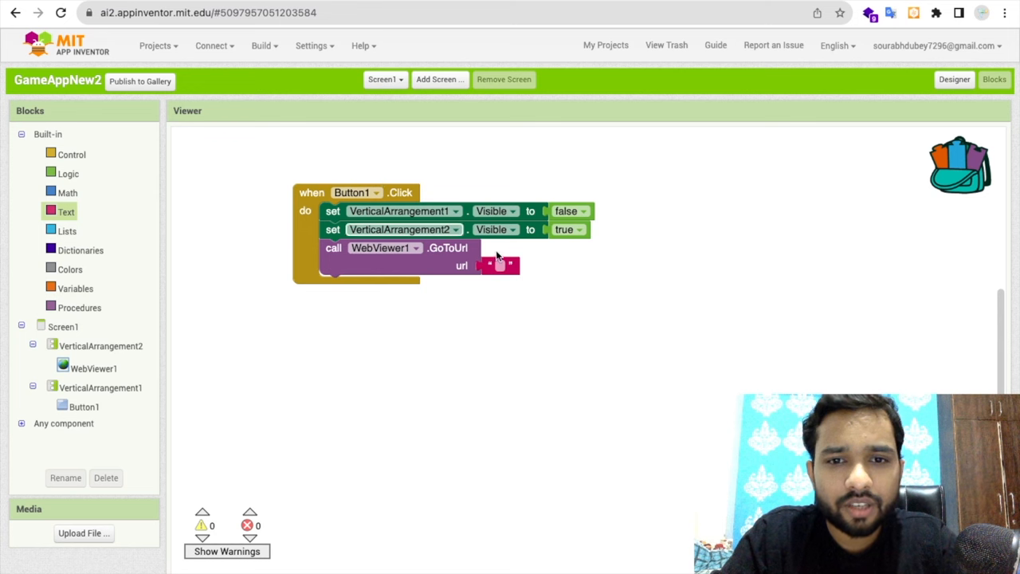
{"action": "type", "text": "previews.gdevelop.io/1698230053628-98561/index.html"}
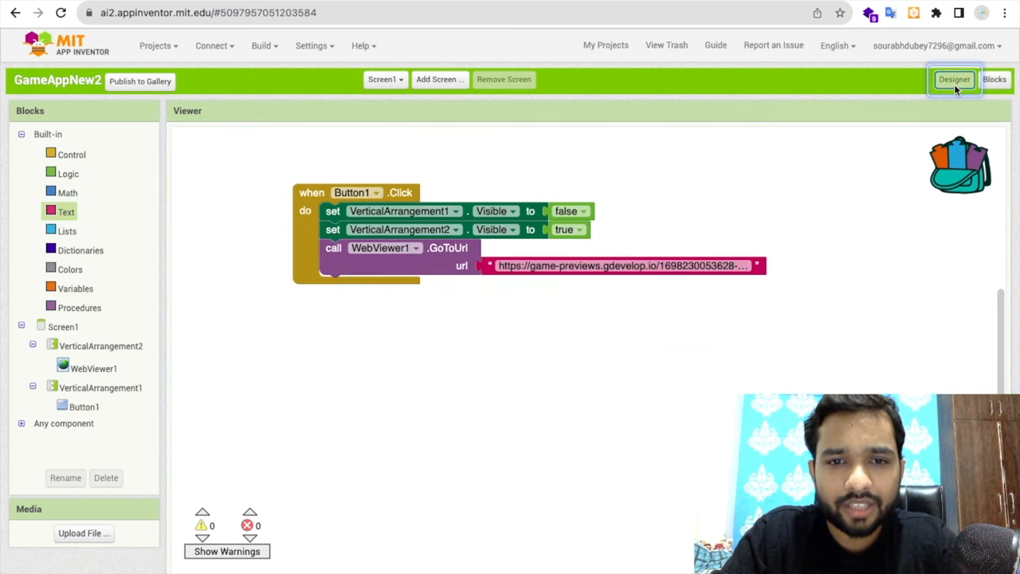
{"action": "left_click", "coordinate": [953, 80]}
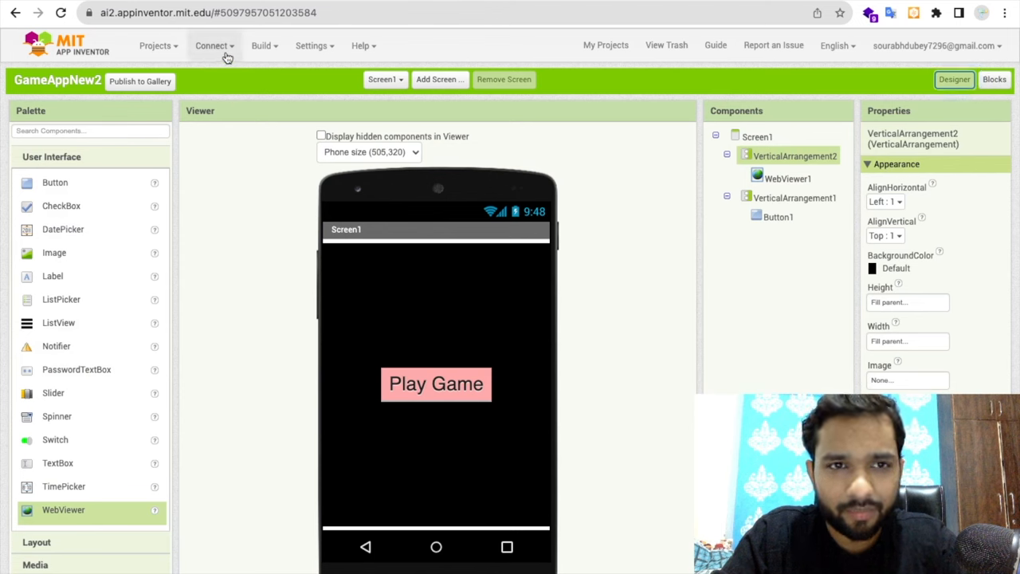
Run the app in the Android emulator and start a round of the Spherez game inside it
{"action": "left_click", "coordinate": [210, 44]}
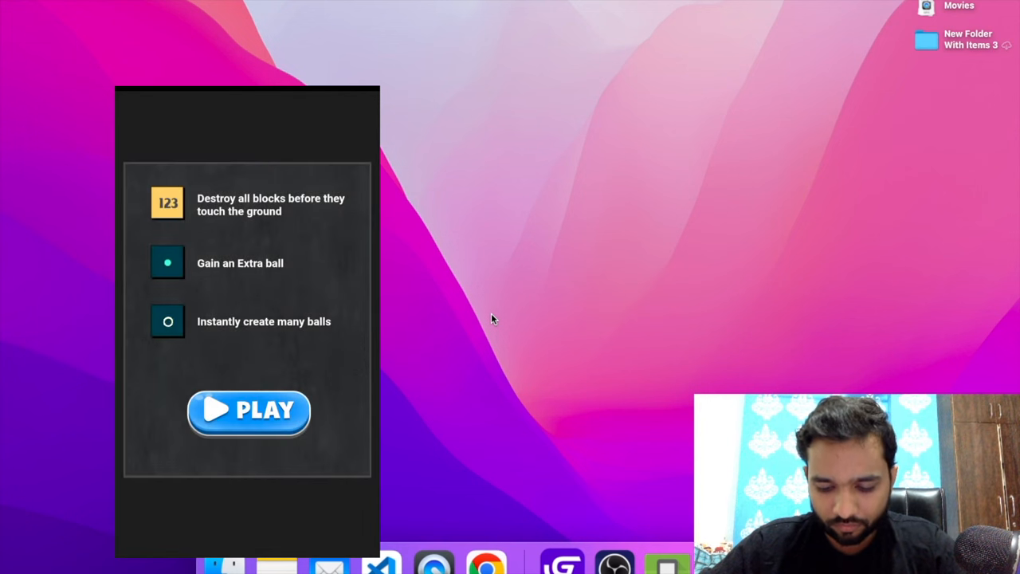
{"action": "left_click", "coordinate": [249, 413]}
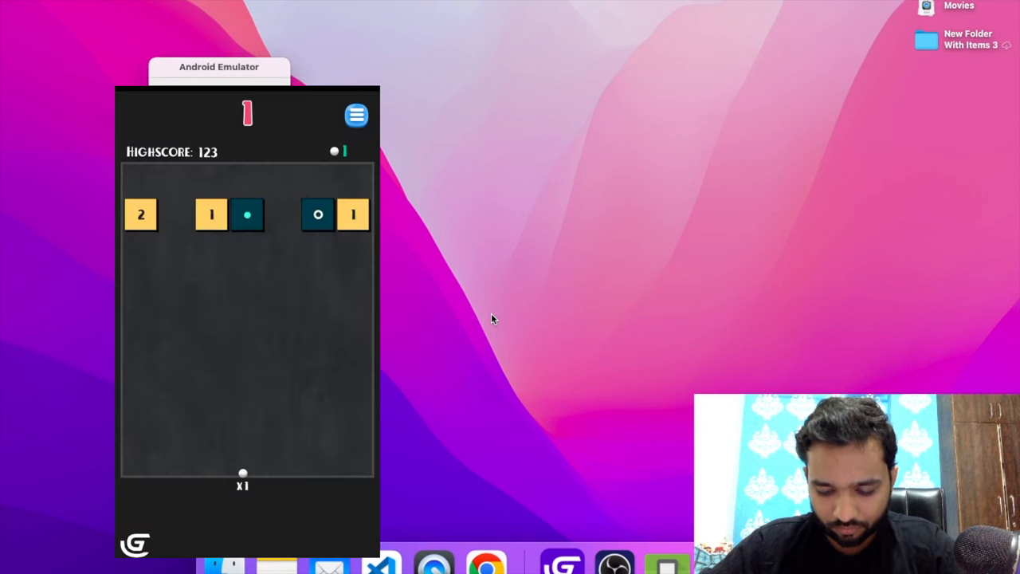